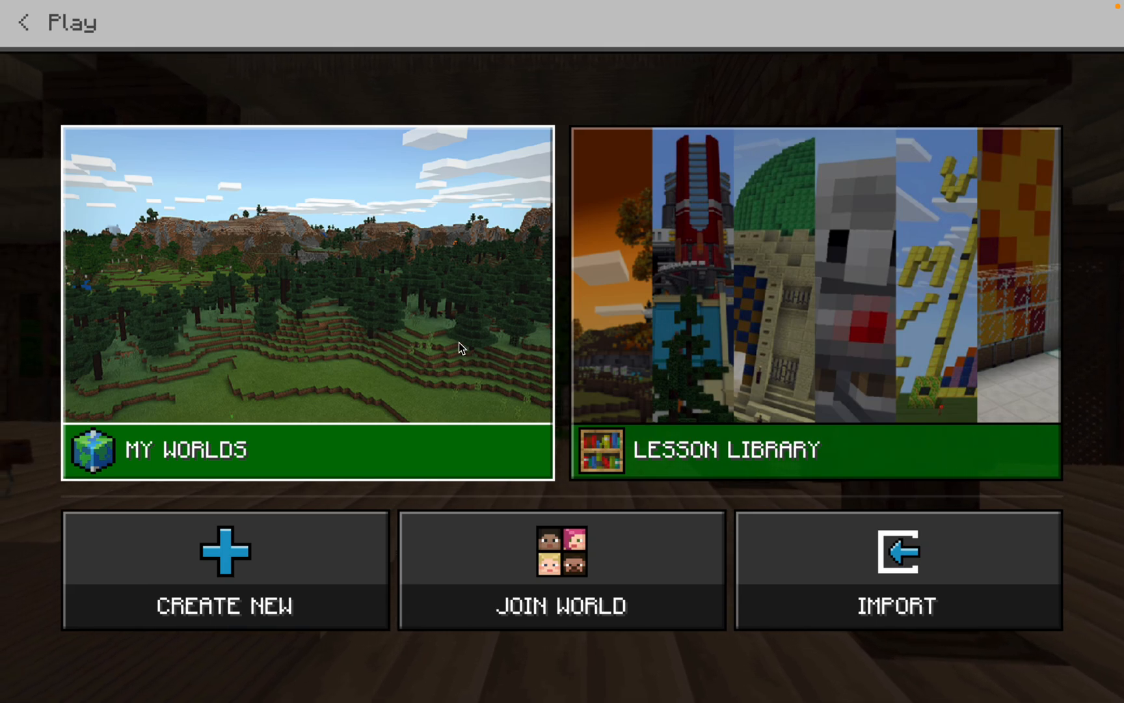
- Enter the picture join code and confirm joining Minecraft Tutorial, then dismiss the connection failure
click(562, 605)
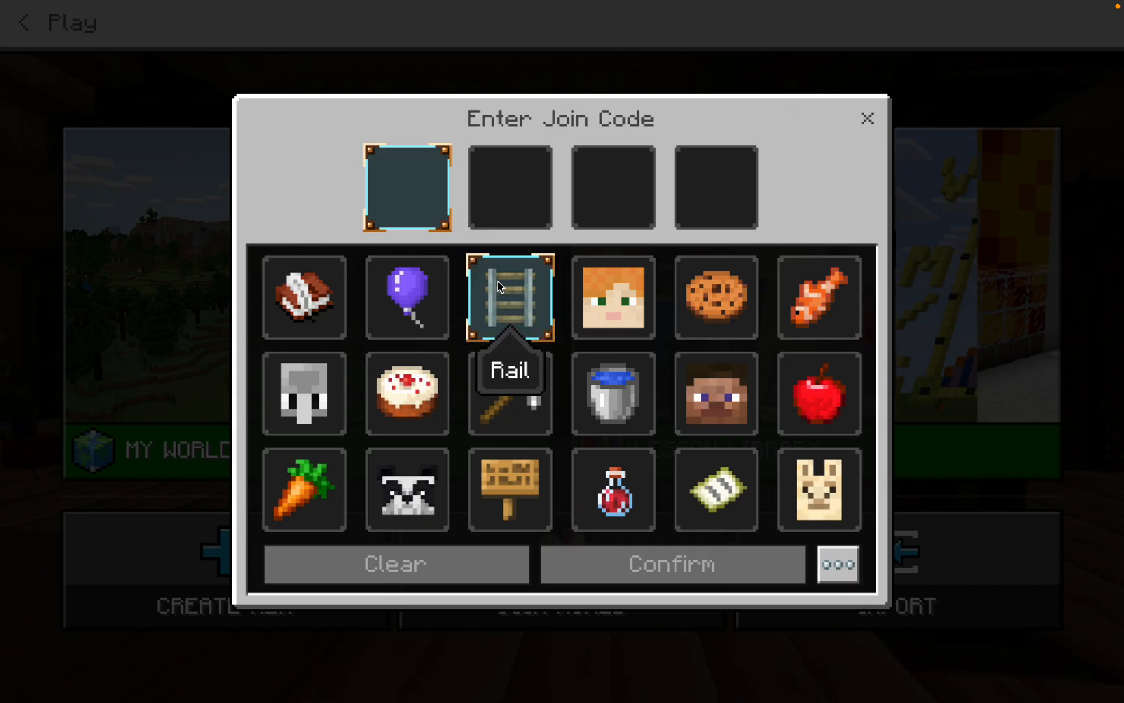
click(406, 297)
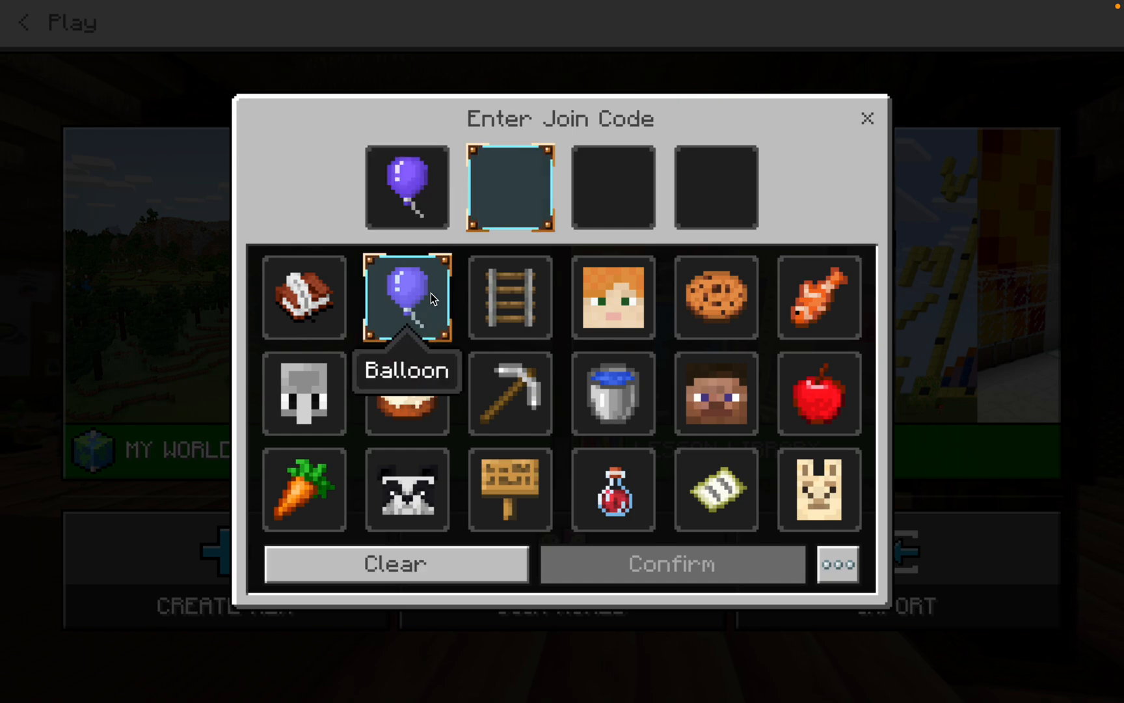
click(716, 298)
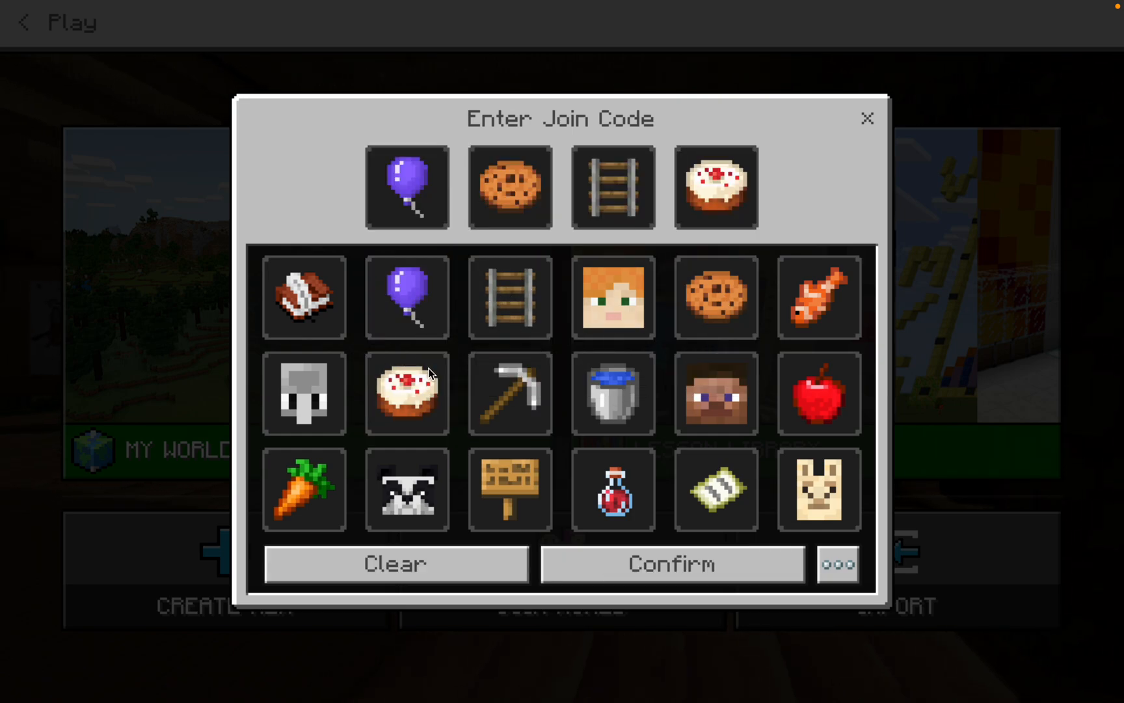
click(672, 563)
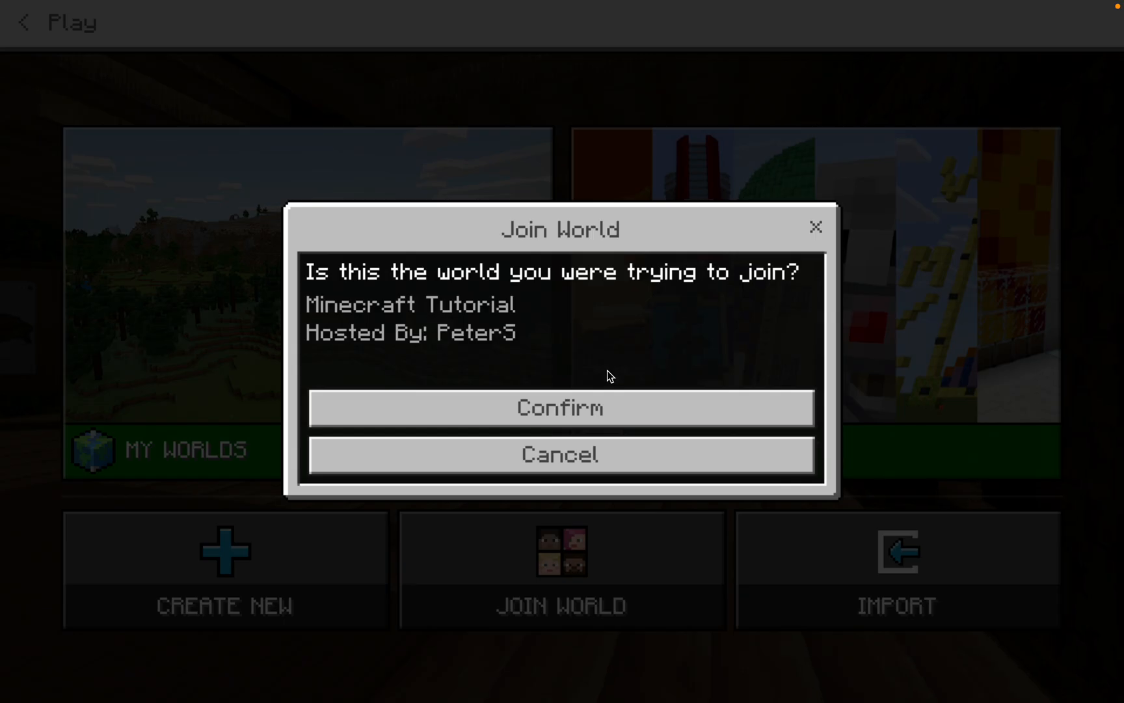
click(559, 409)
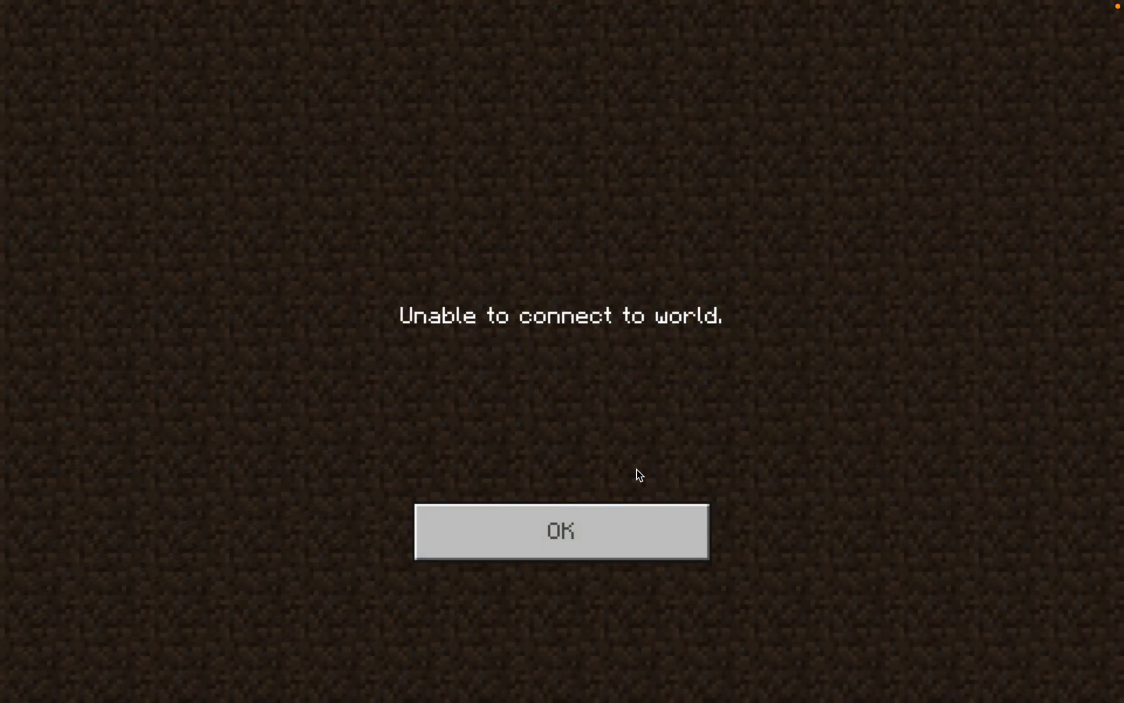
click(562, 532)
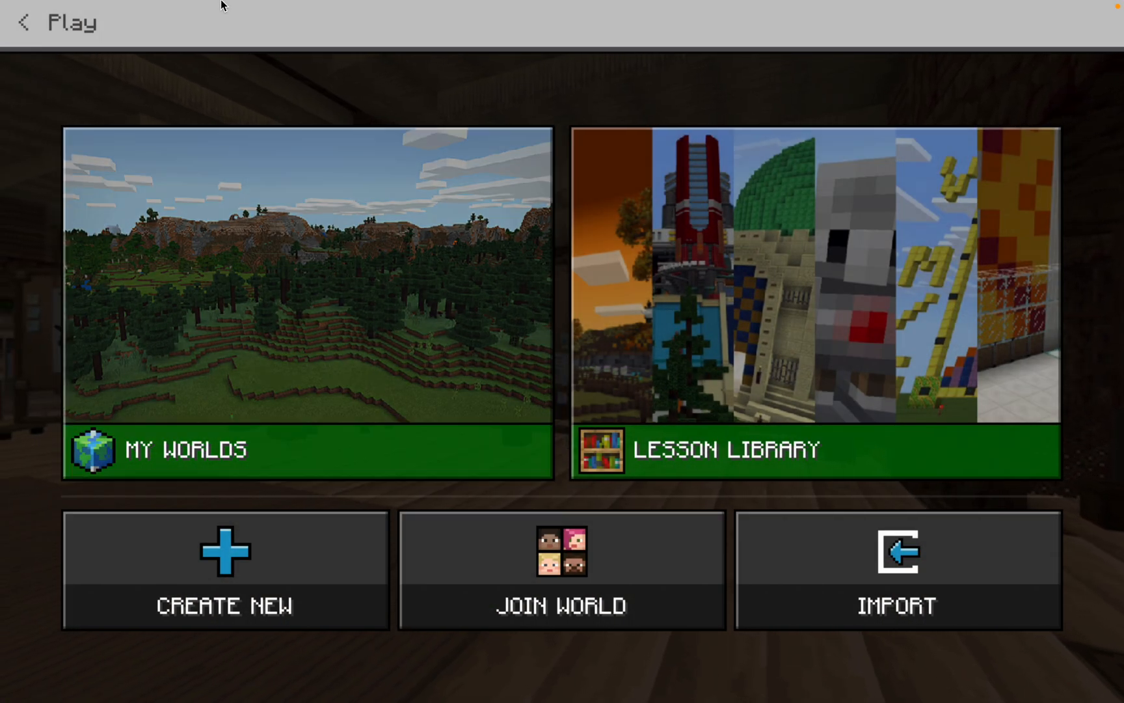
mouse_move(96, 231)
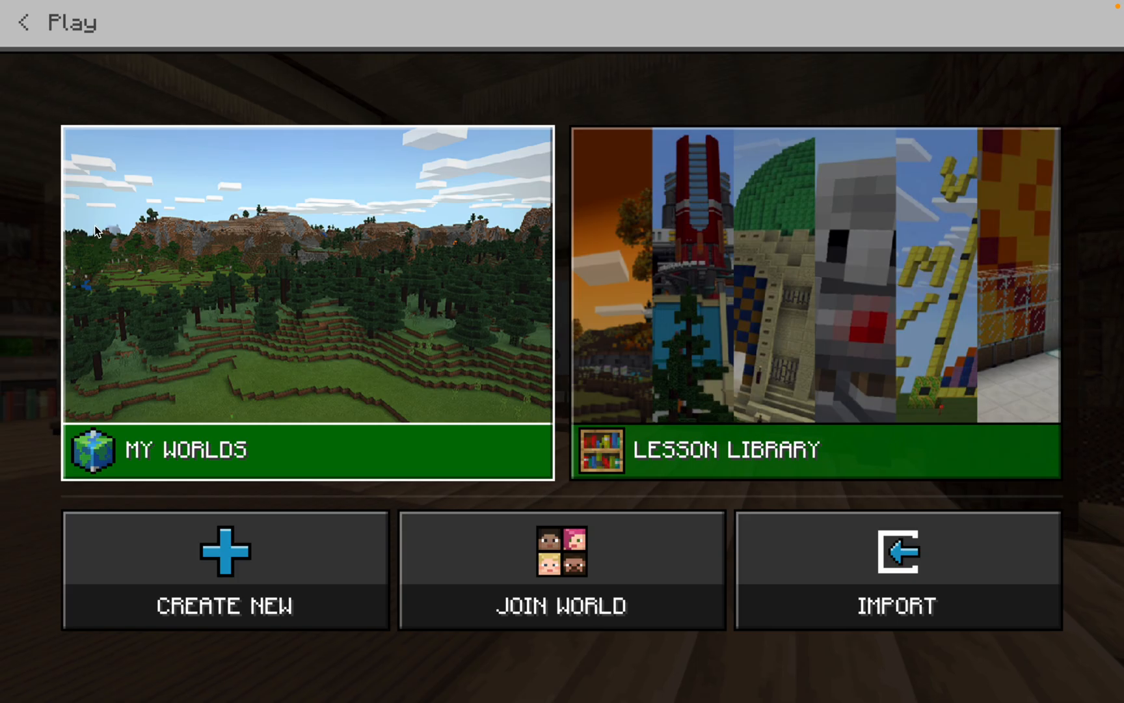
- Switch to Keychain Access and toggle invisible items off and back on in the view options
click(28, 21)
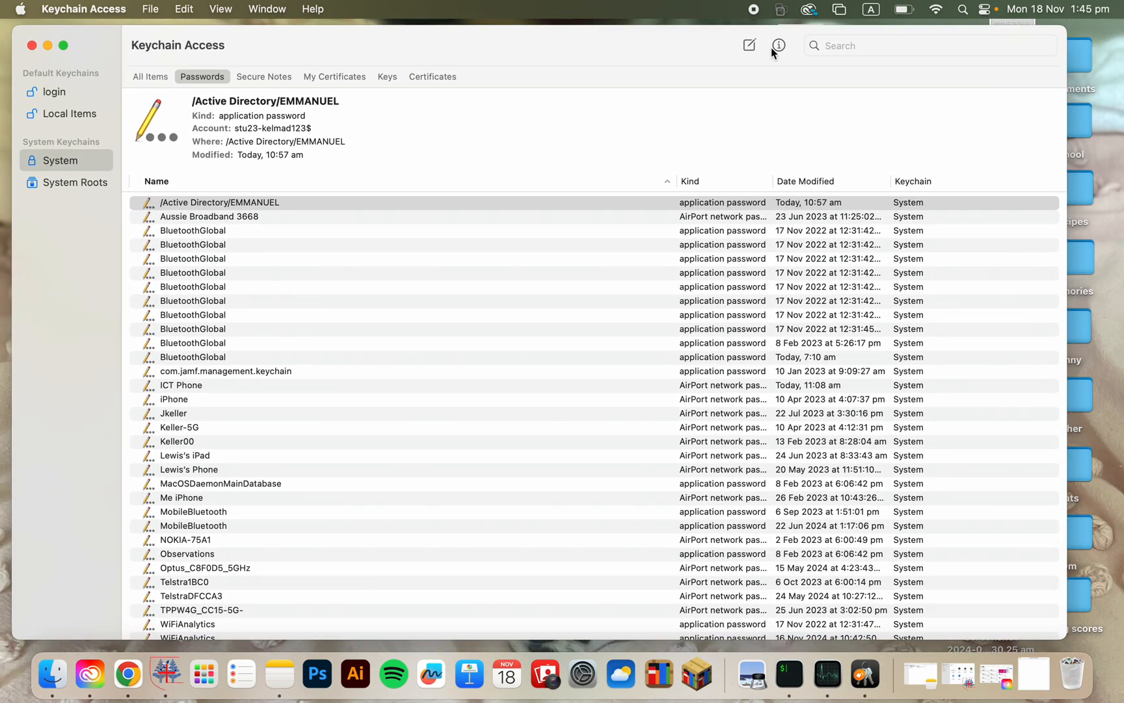
click(222, 9)
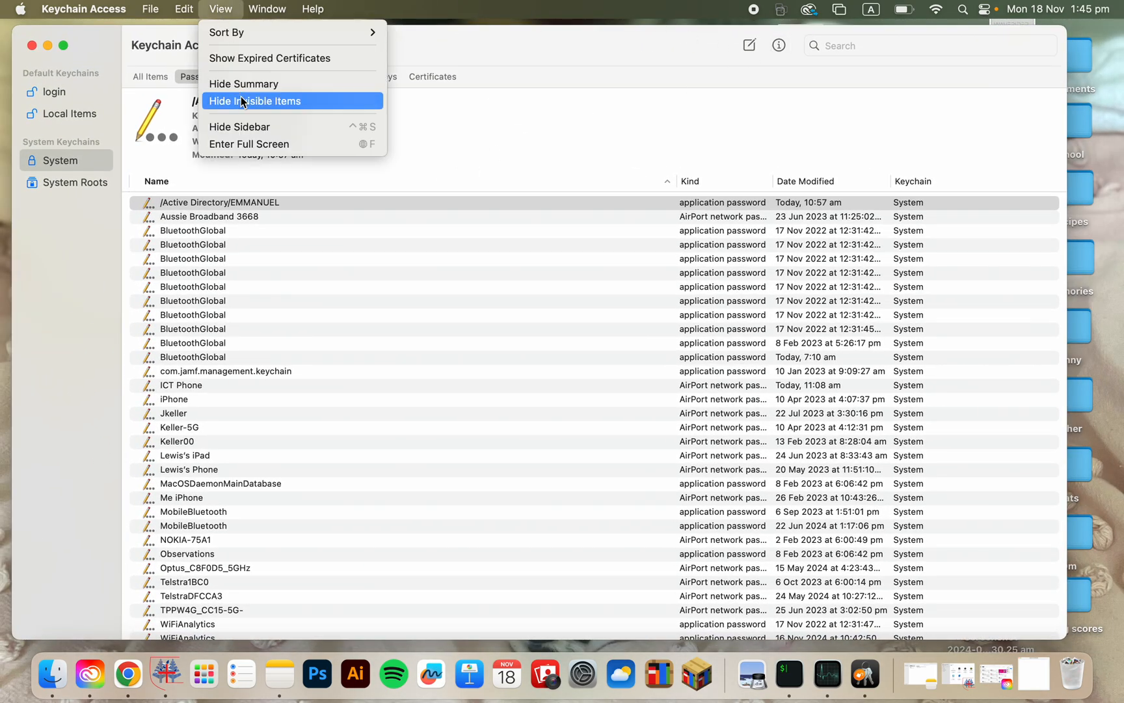
mouse_move(238, 107)
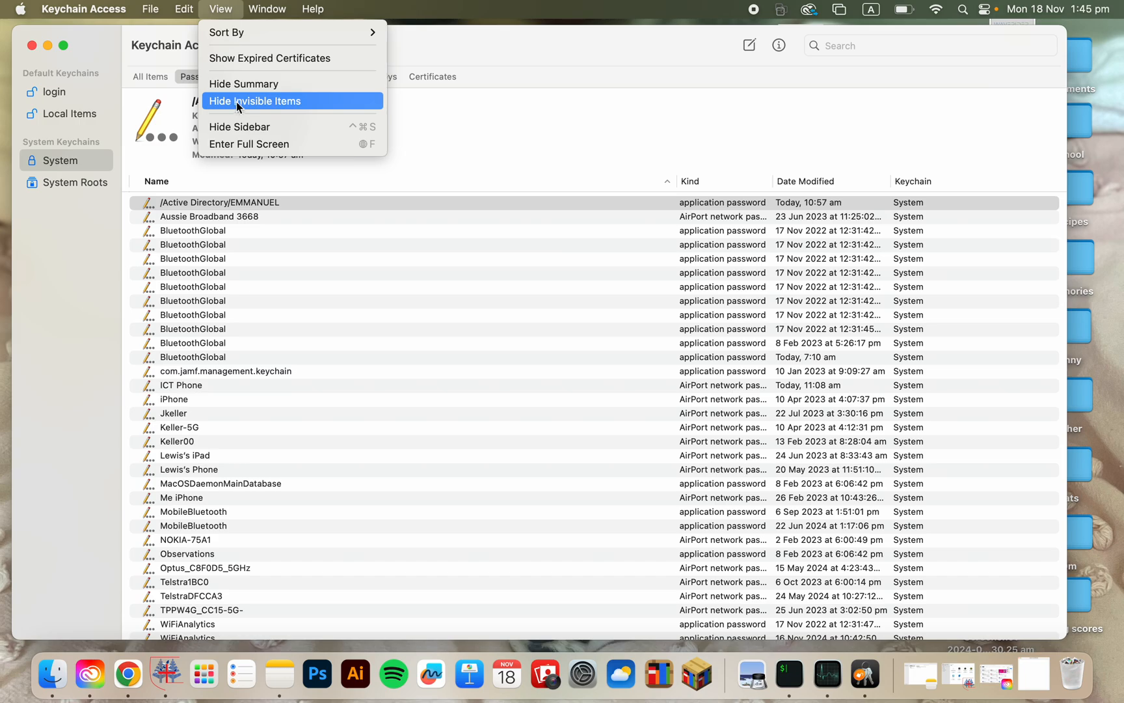
click(255, 102)
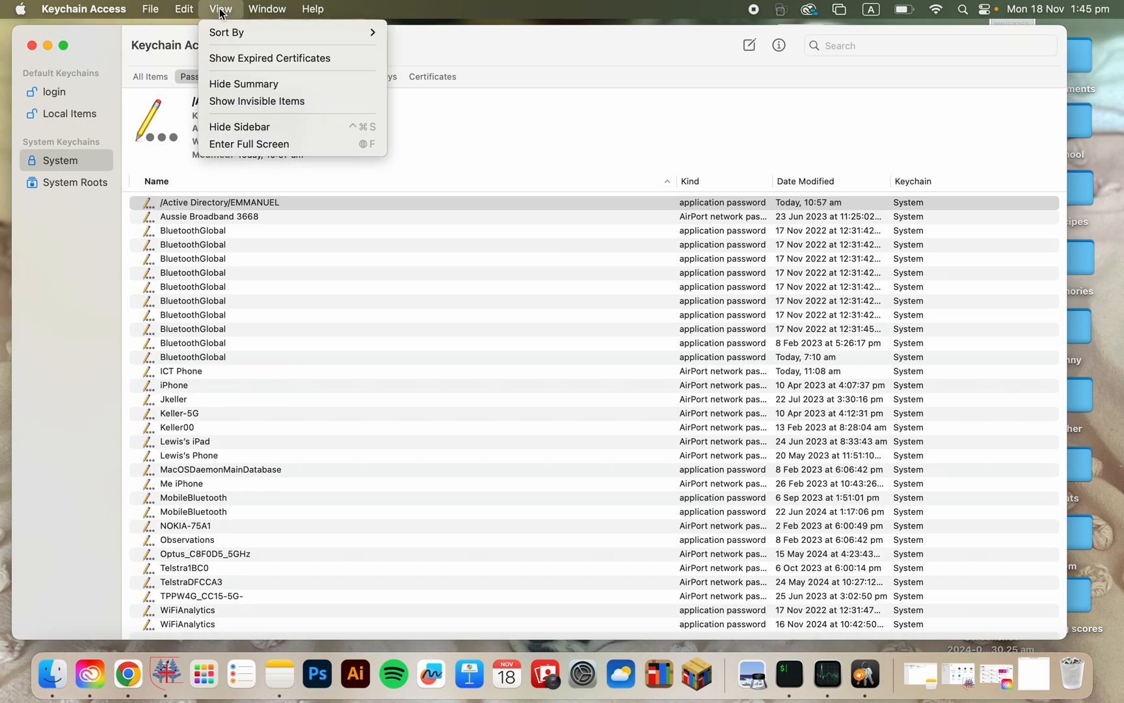
mouse_move(251, 105)
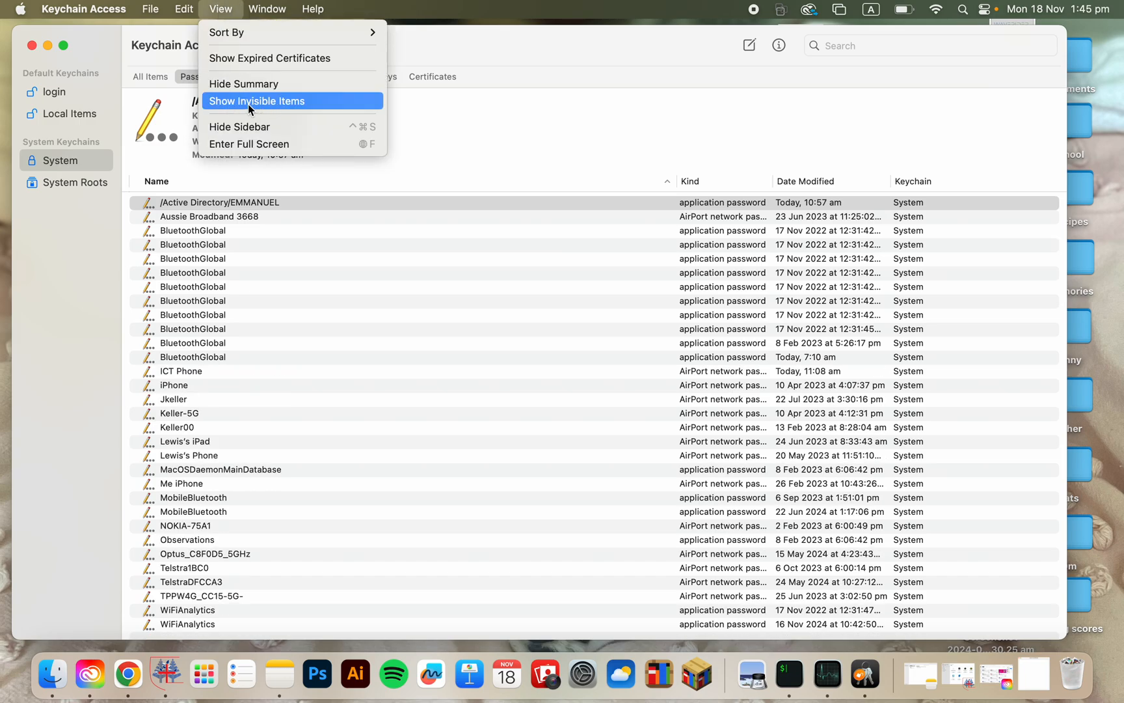
click(256, 101)
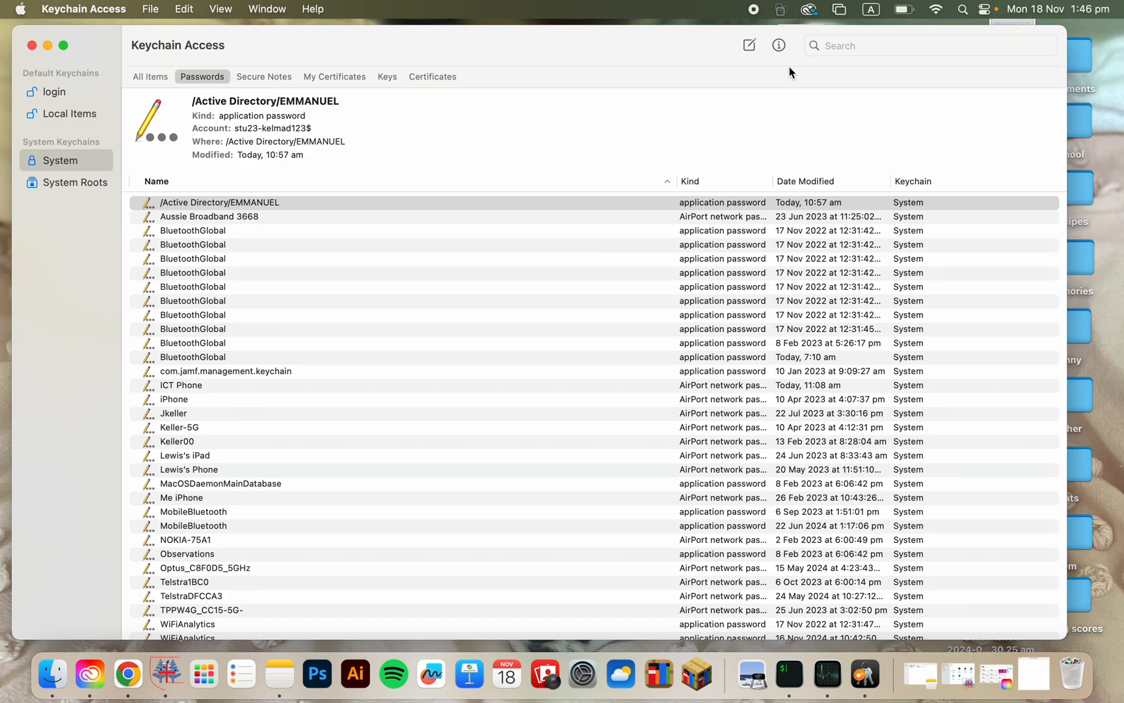
- Search PF_ and delete both PF_Account_6955F password items from the login keychain
text(P)
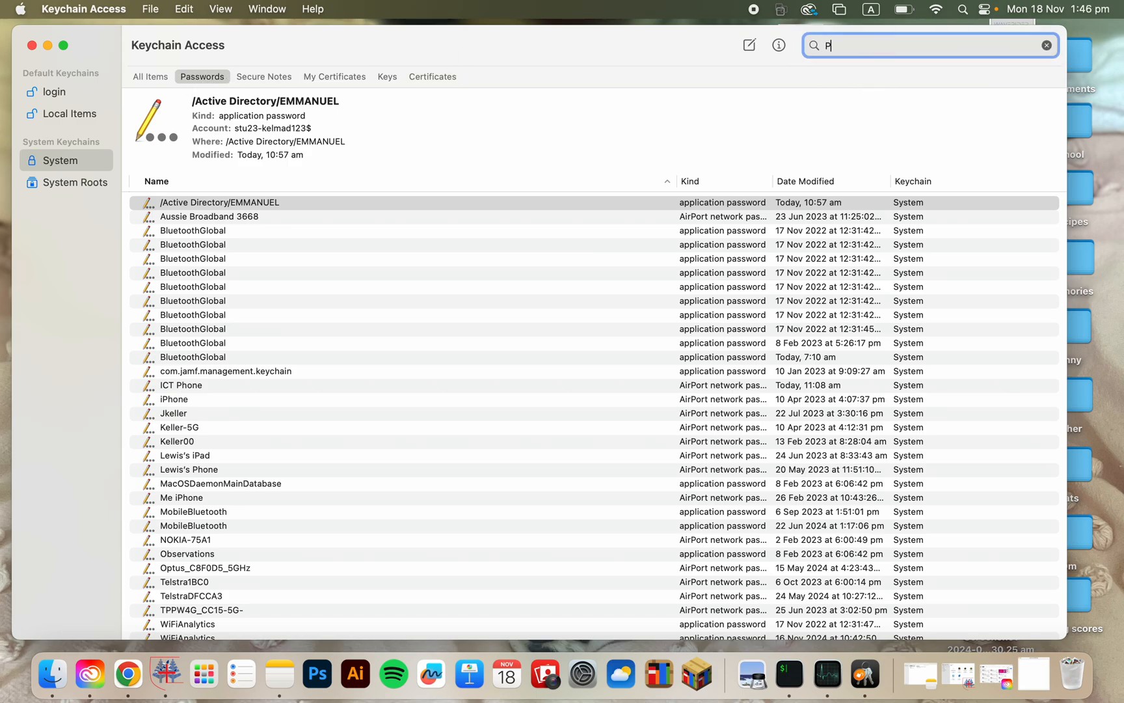
text(F_)
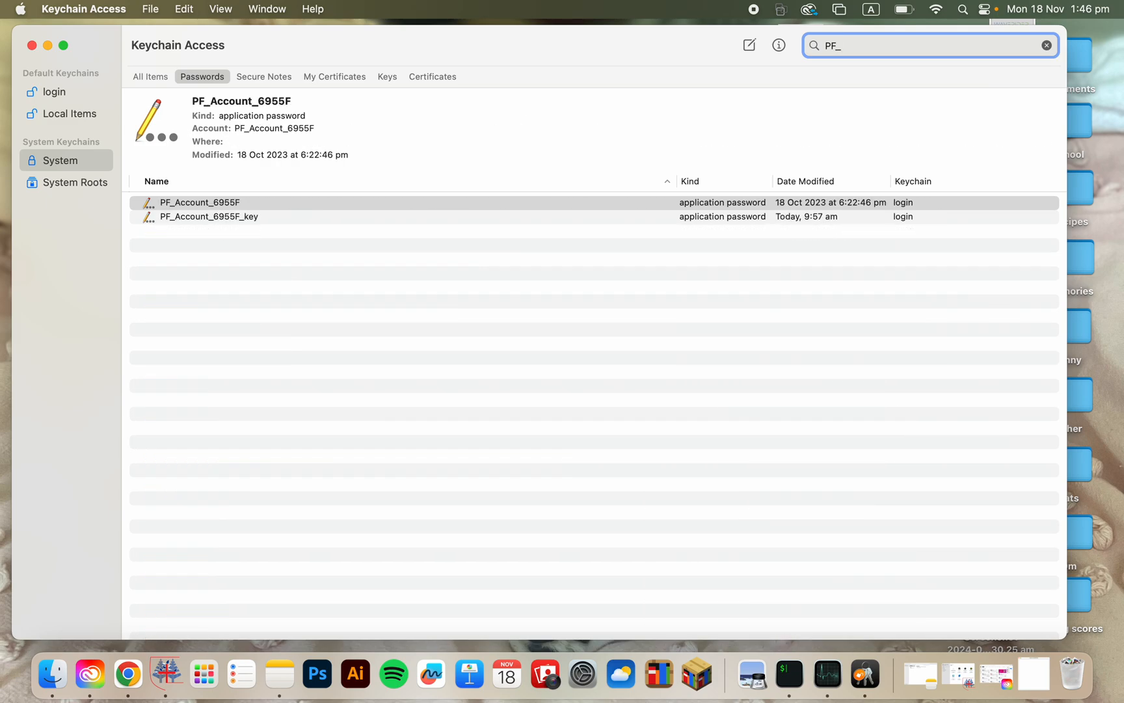
click(210, 216)
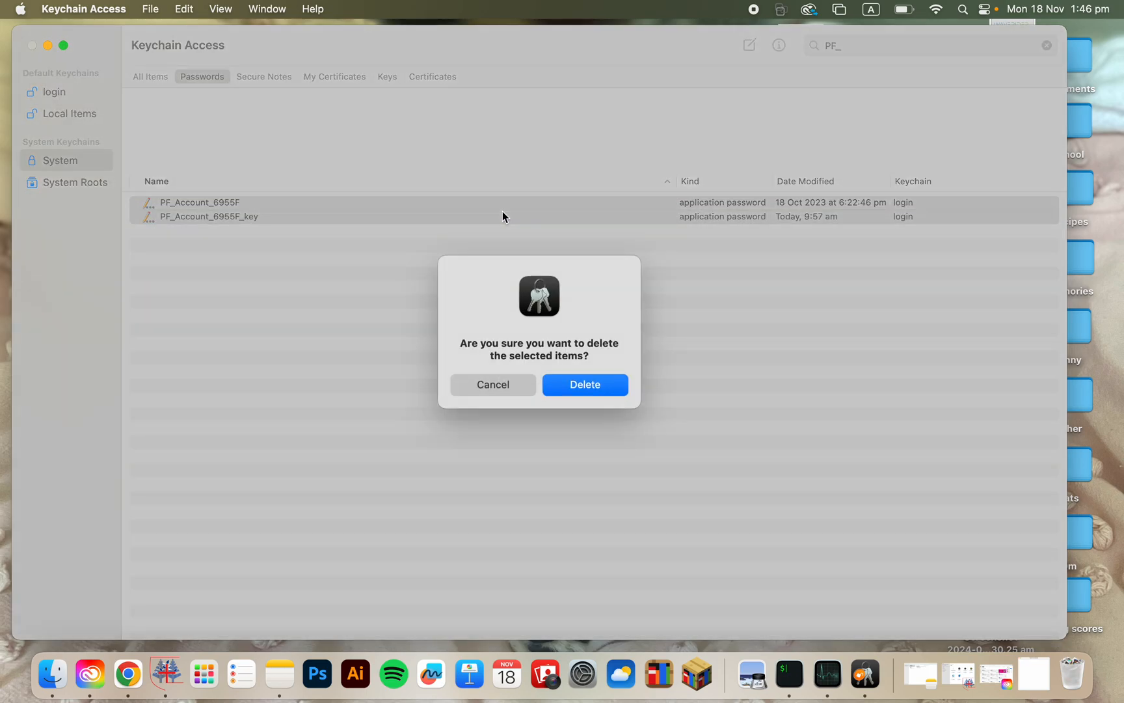
click(586, 385)
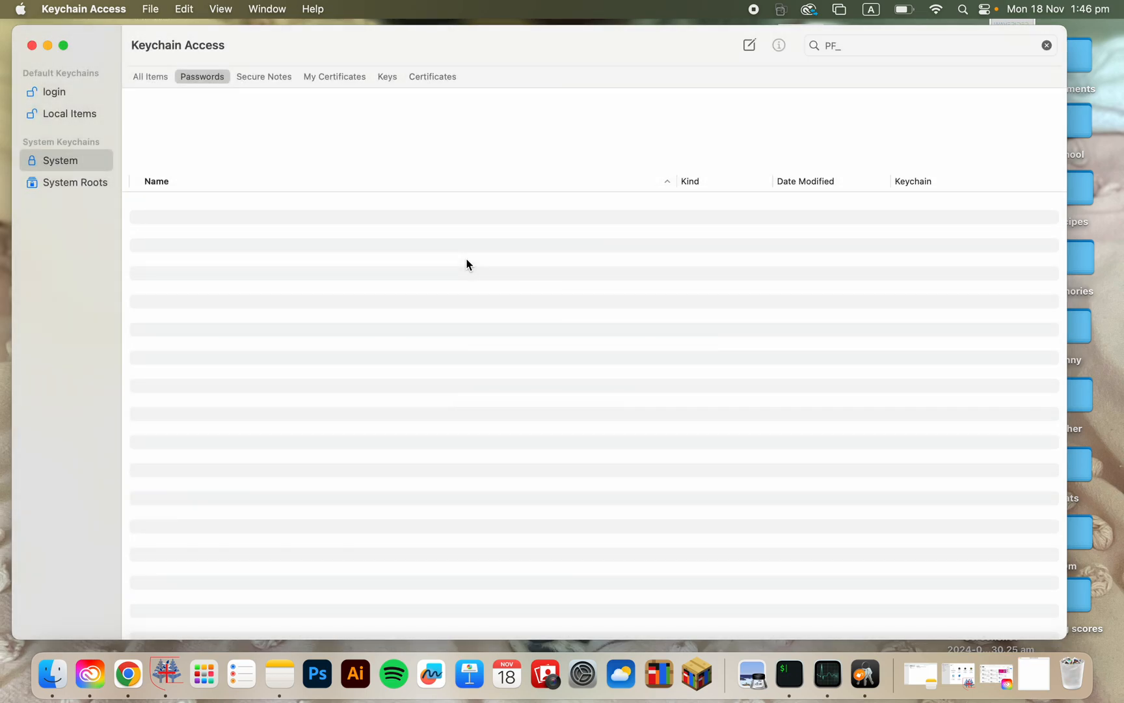
mouse_move(696, 674)
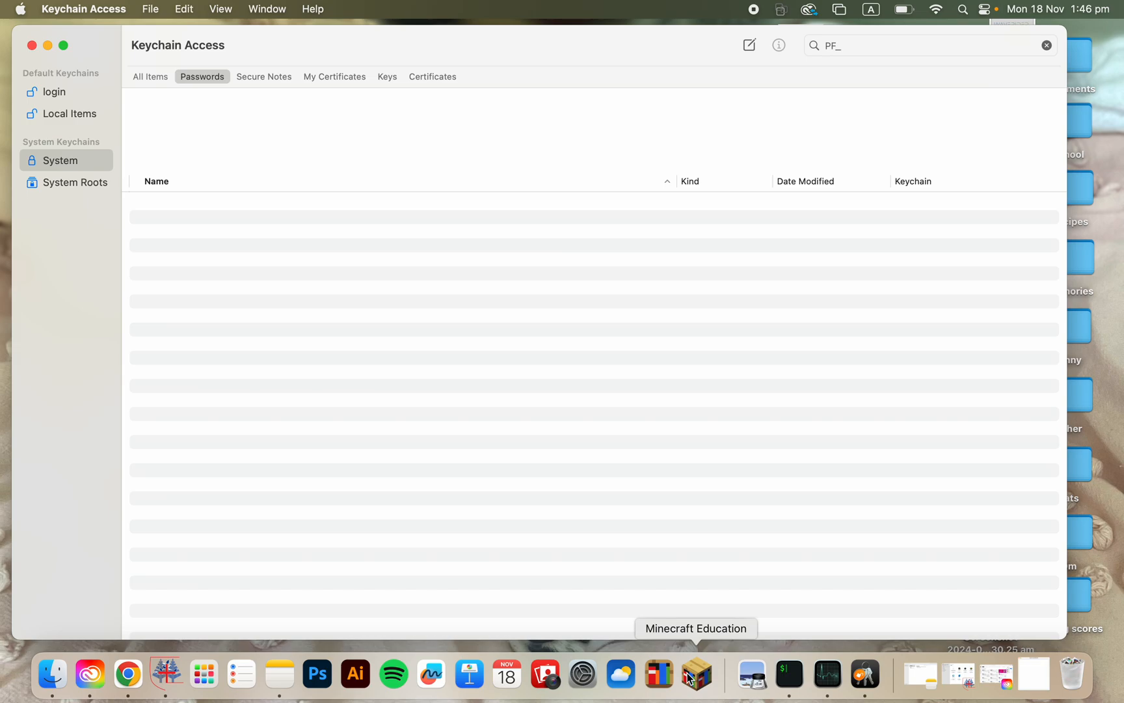
- Reopen Minecraft Education, enter Balloon, Cookie, Rail, Cake and confirm joining Minecraft Tutorial
click(696, 674)
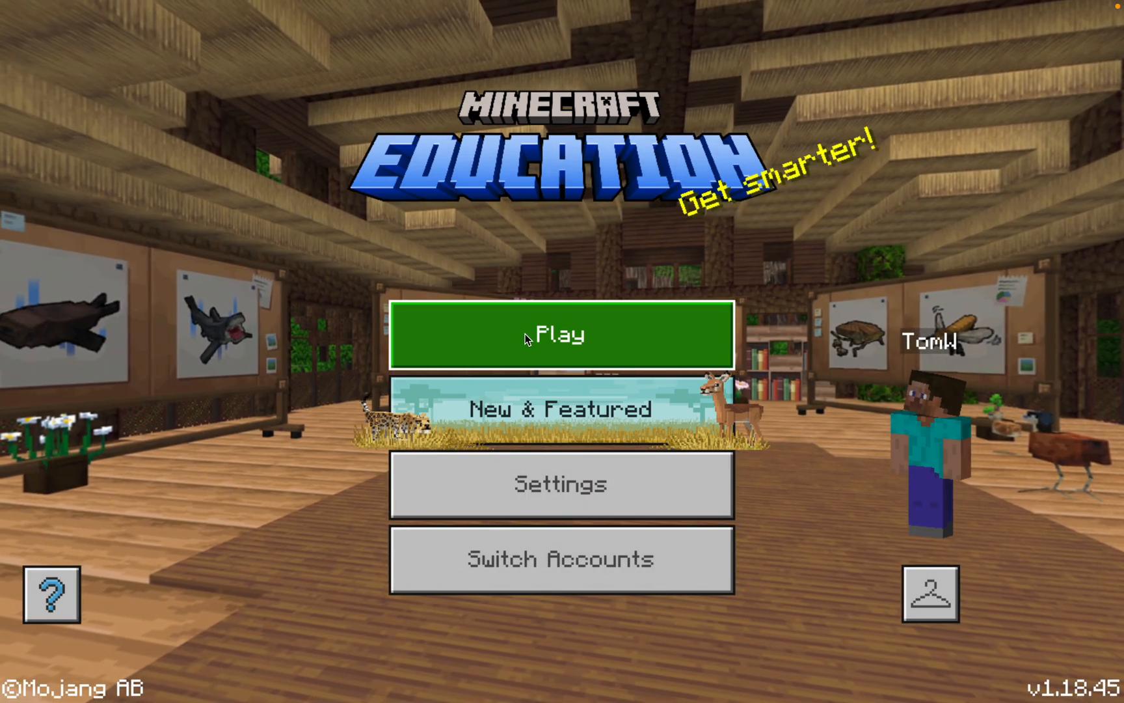
click(561, 334)
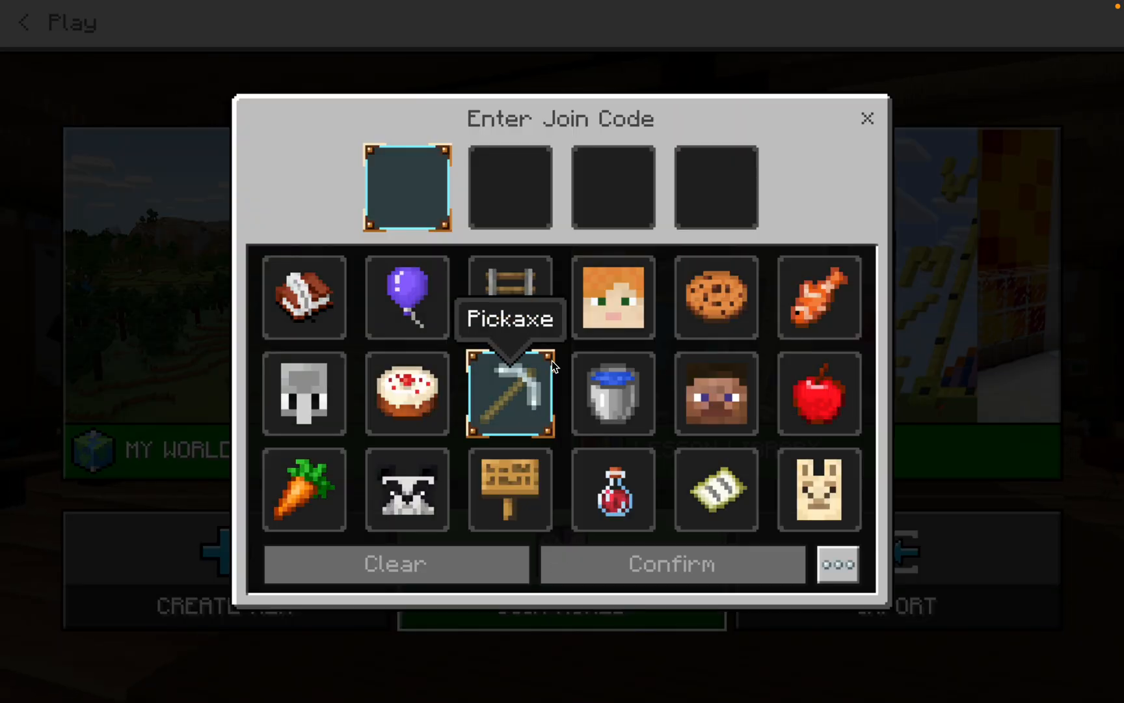
click(406, 297)
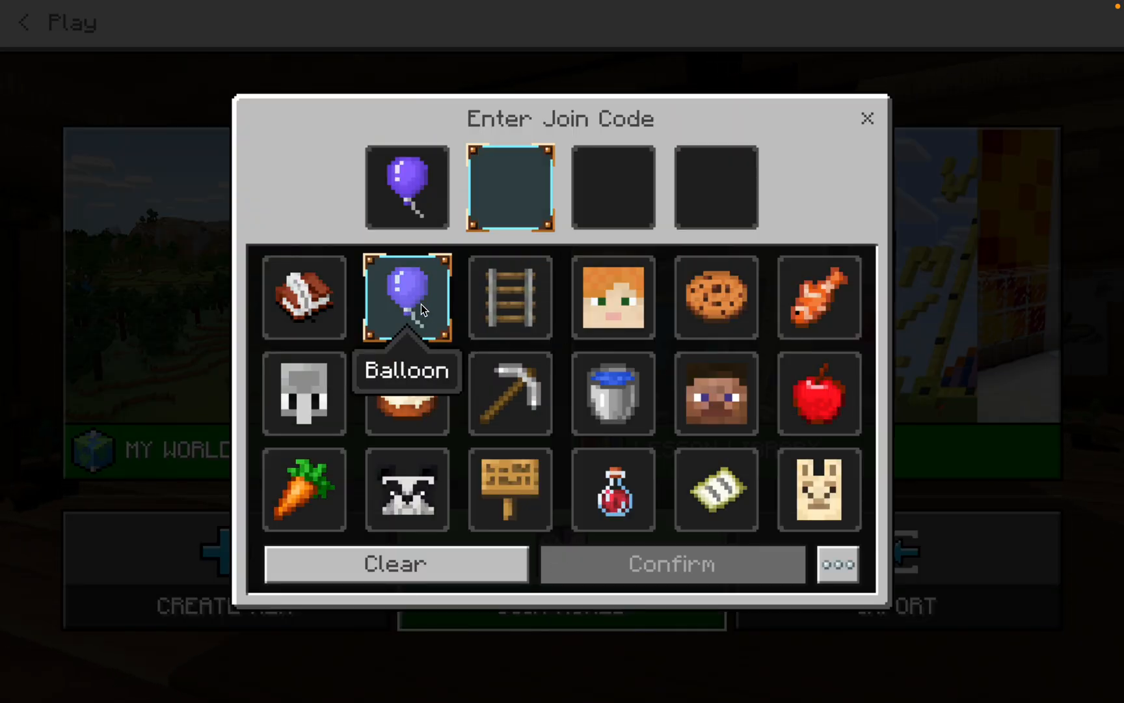
click(715, 297)
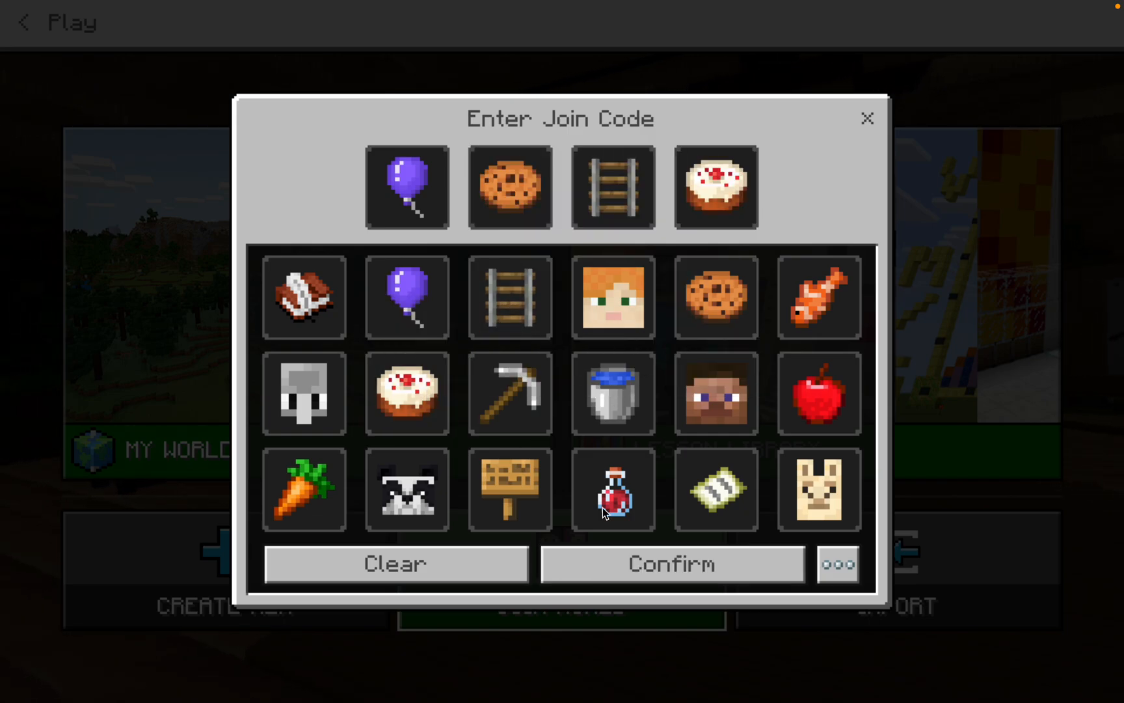
click(672, 563)
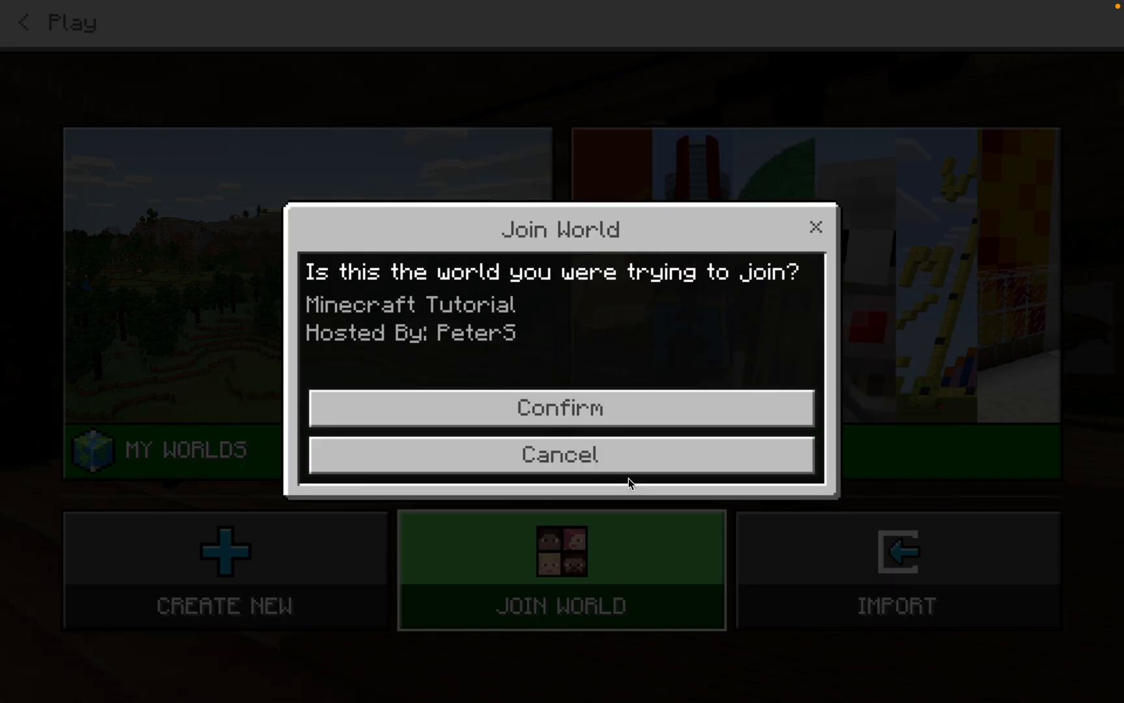
click(560, 408)
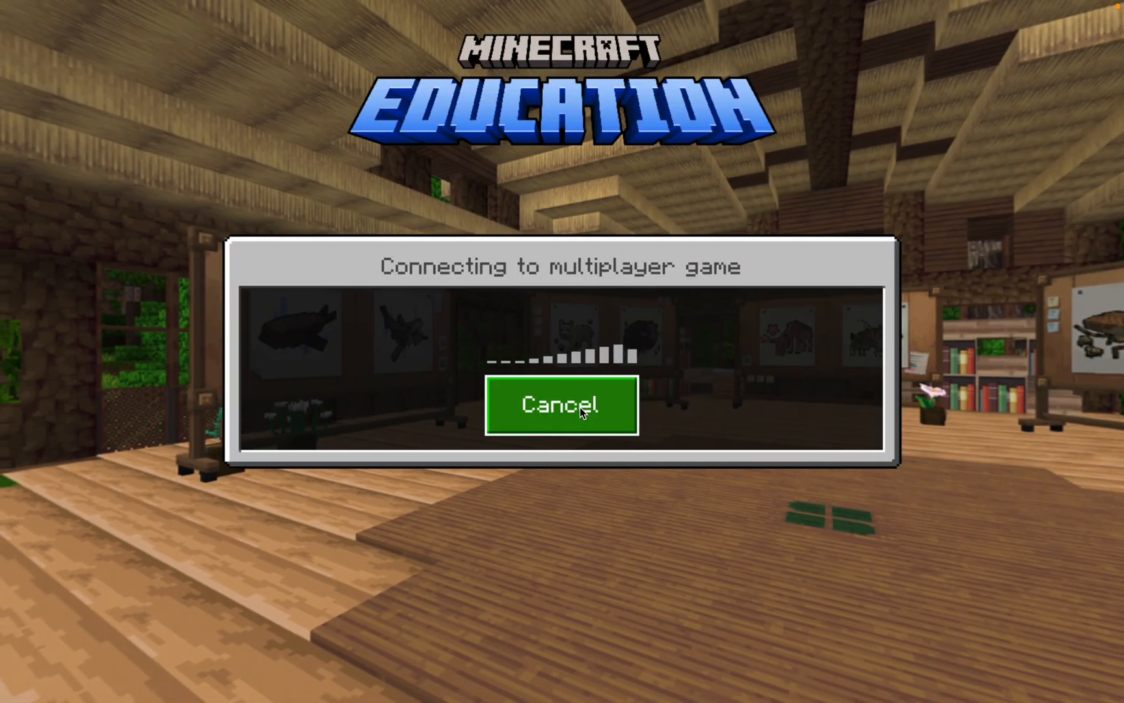